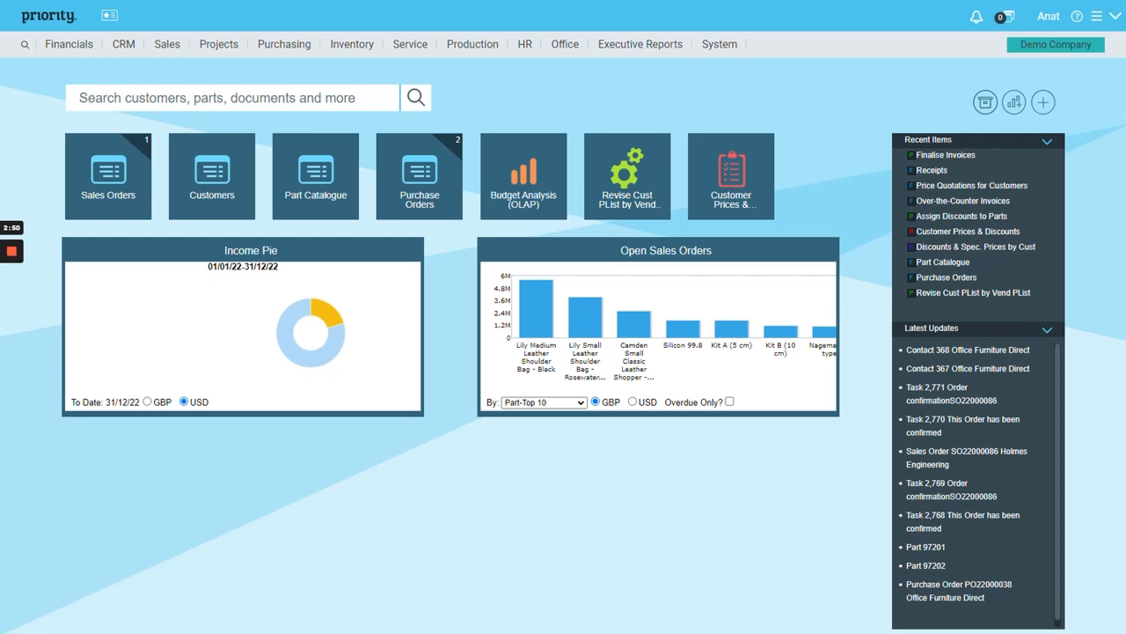
- Open the Sales Orders screen from the home dashboard tile
left_click(108, 176)
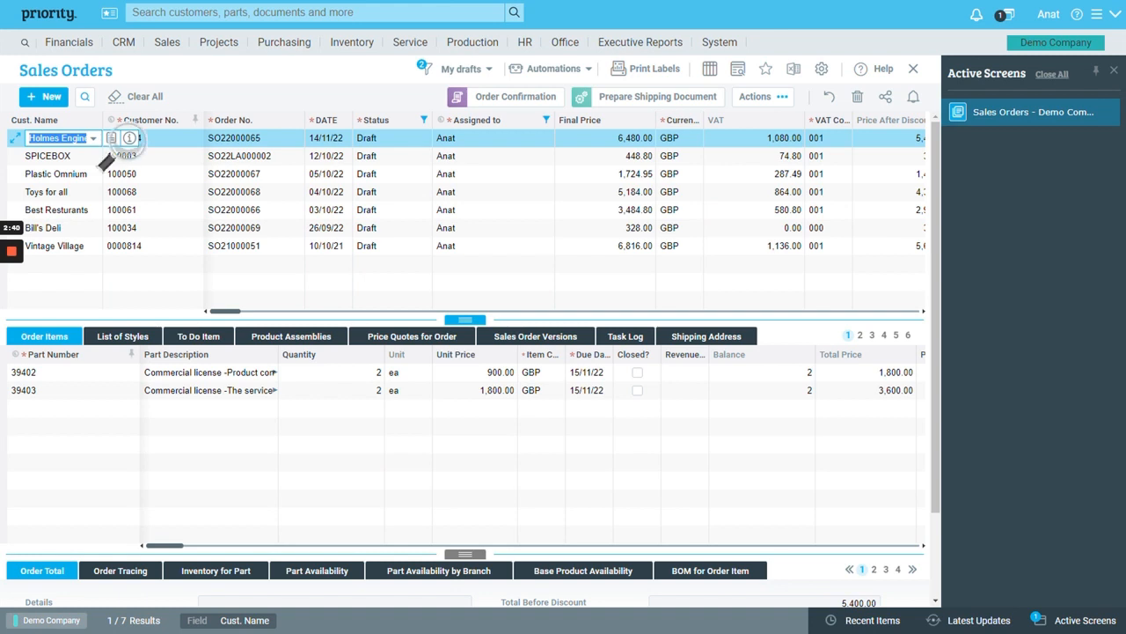
- View Holmes Engineering's customer quick-info, then open Plastic Omnium's order items (desk lamp, office chair)
left_click(129, 139)
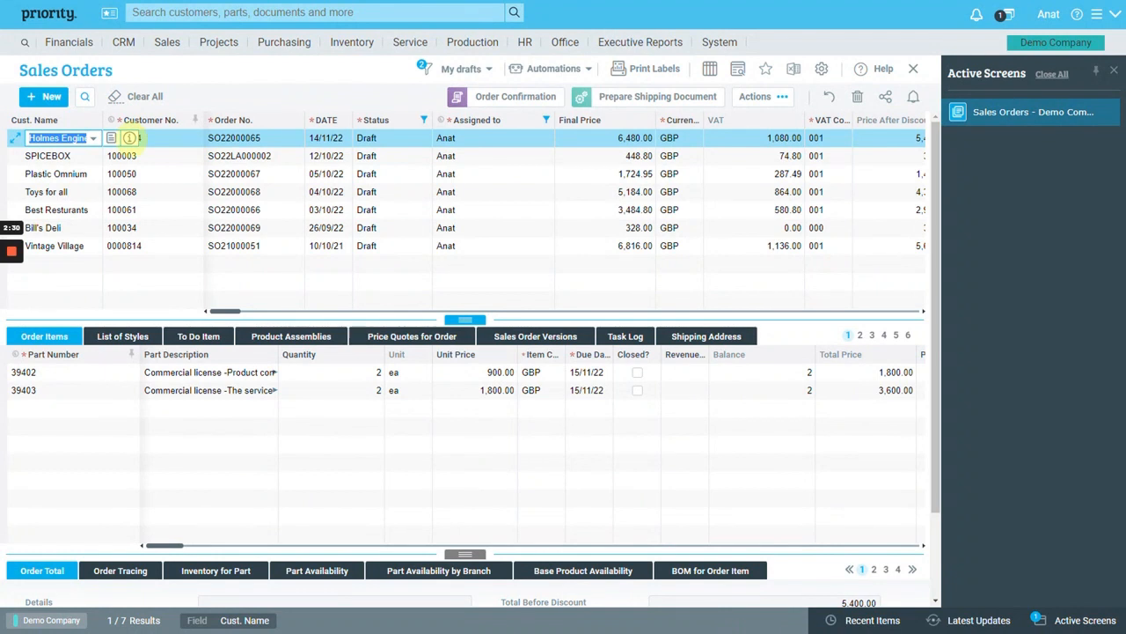
left_click(128, 138)
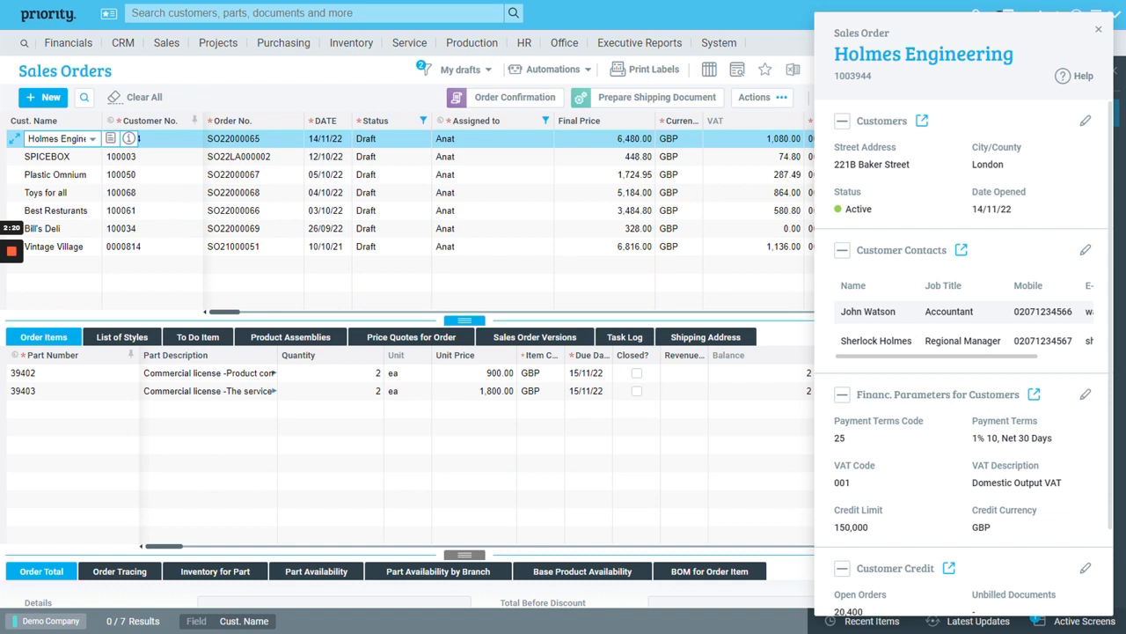
scroll("down", 3)
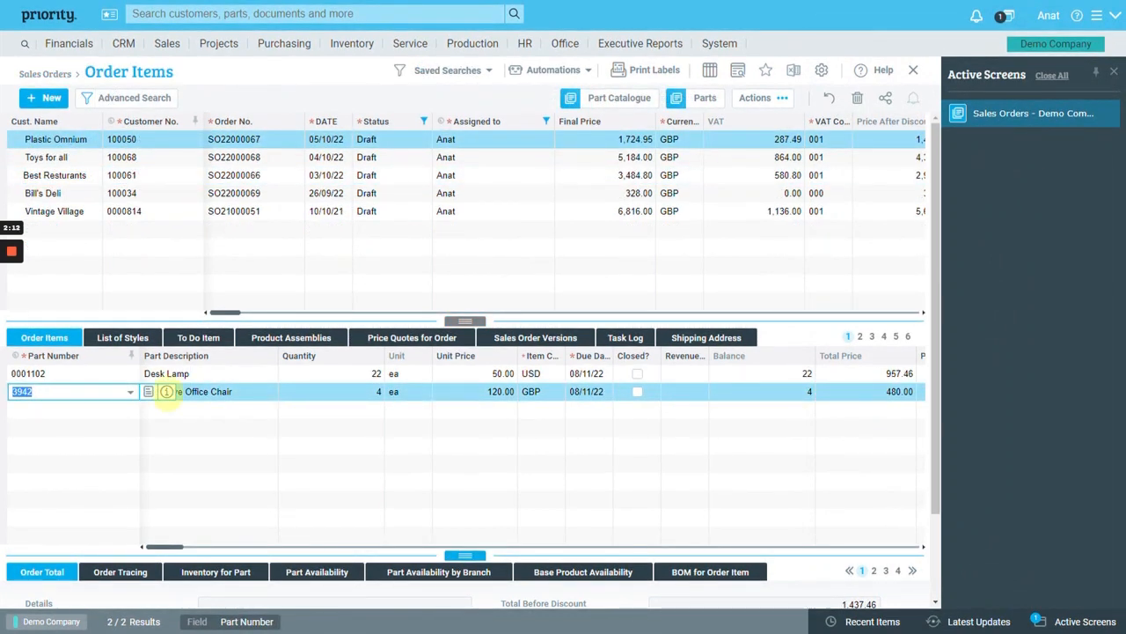
- View the Executive Office Chair part's quick-info and Office Furniture Direct's purchase order PO22000038
left_click(164, 392)
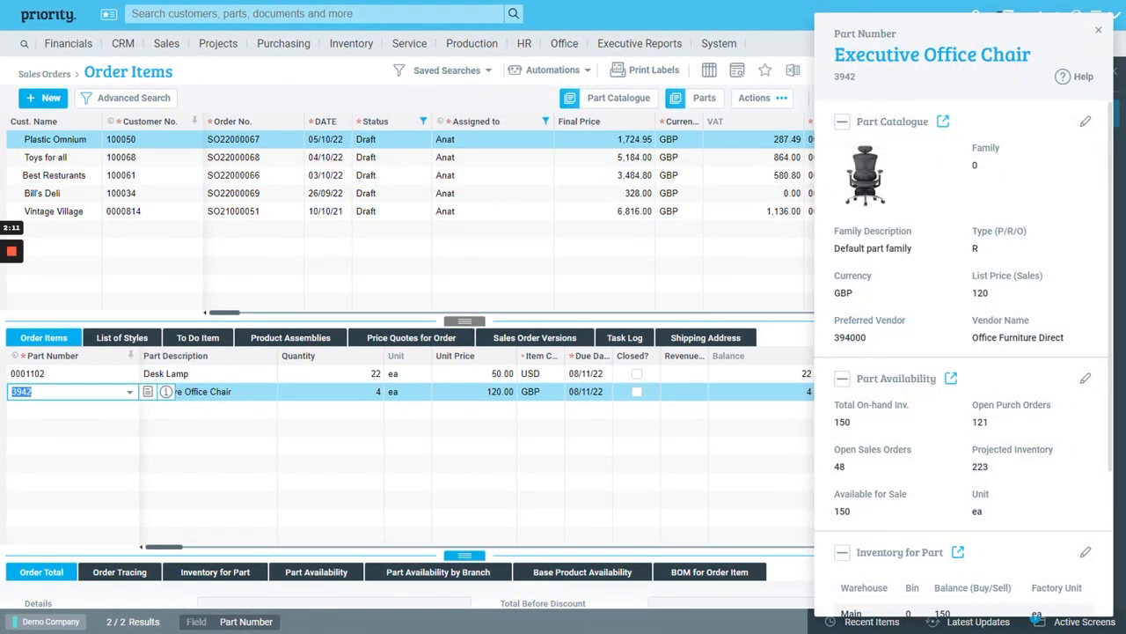
scroll("down", 3)
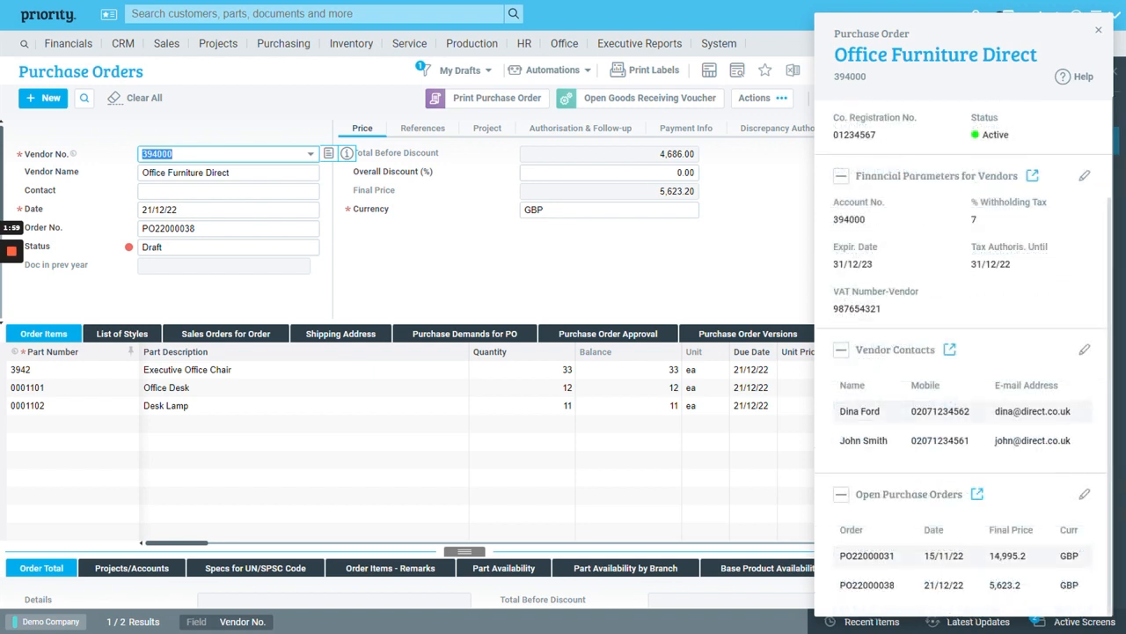
- Return to Holmes Engineering's sales order and edit the customer section's displayed fields
left_click(487, 128)
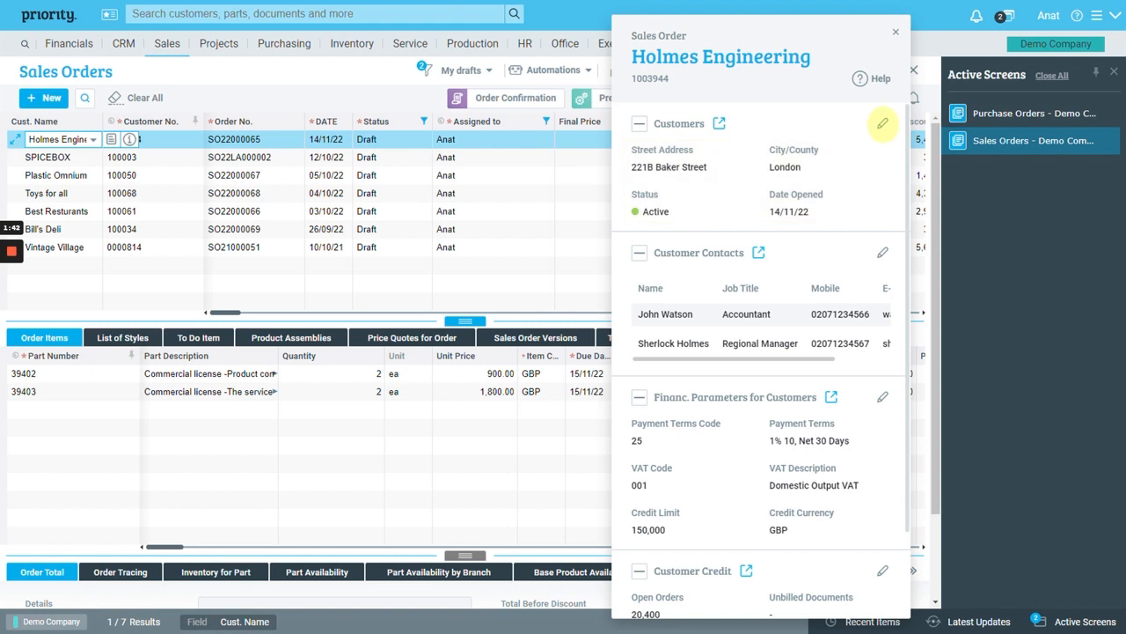
left_click(882, 122)
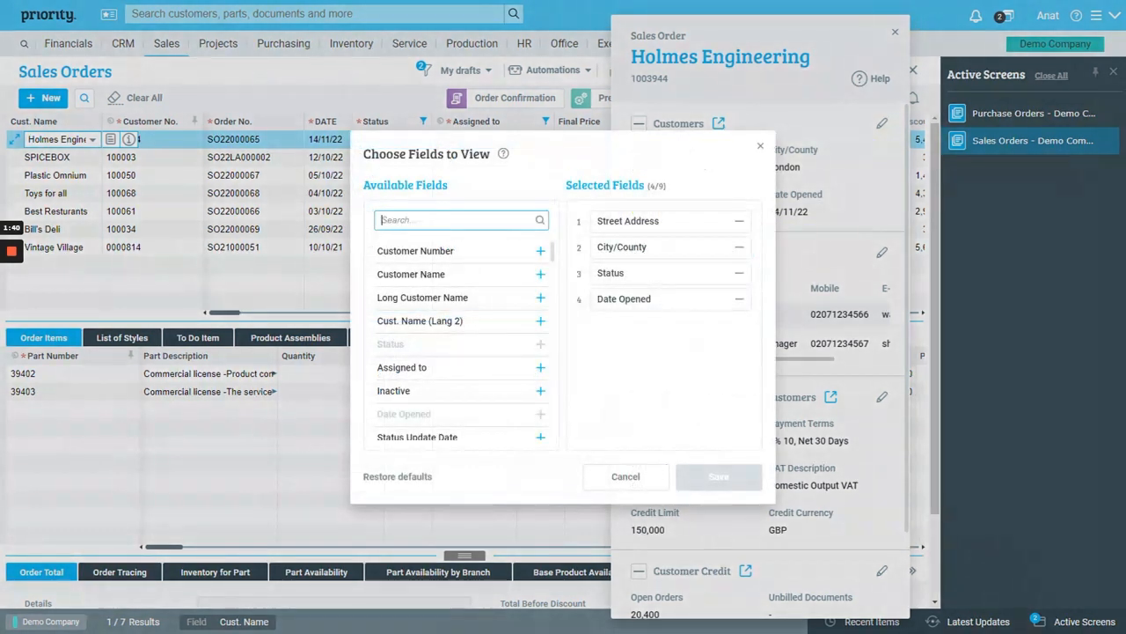
- Replace Date Opened with Sales Rep Name in the customer section and save
type("sa")
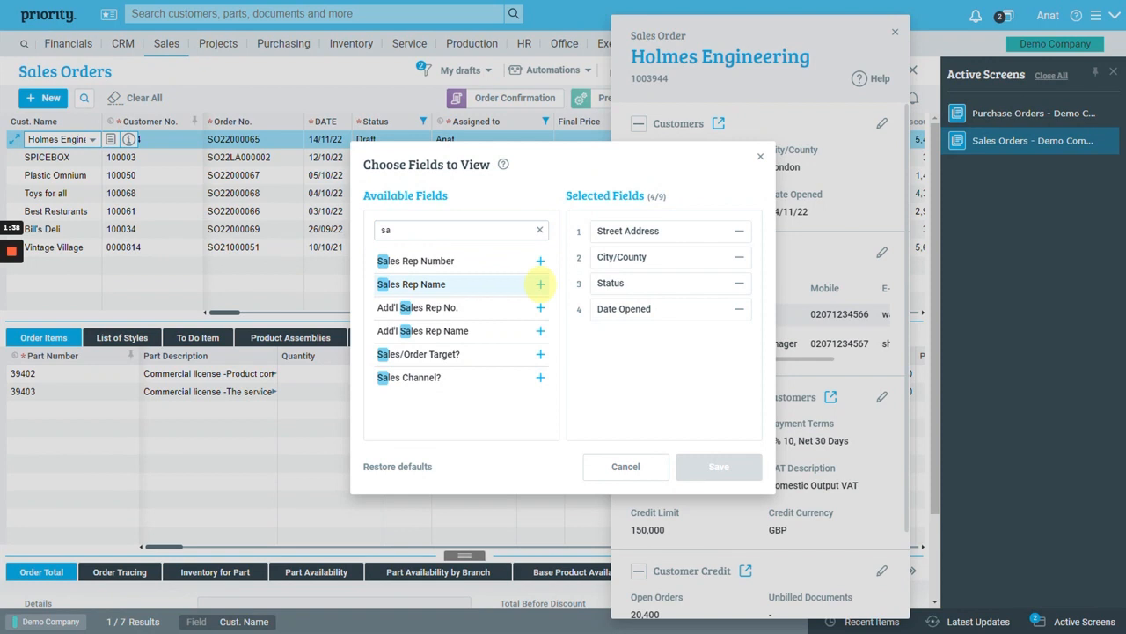
left_click(540, 283)
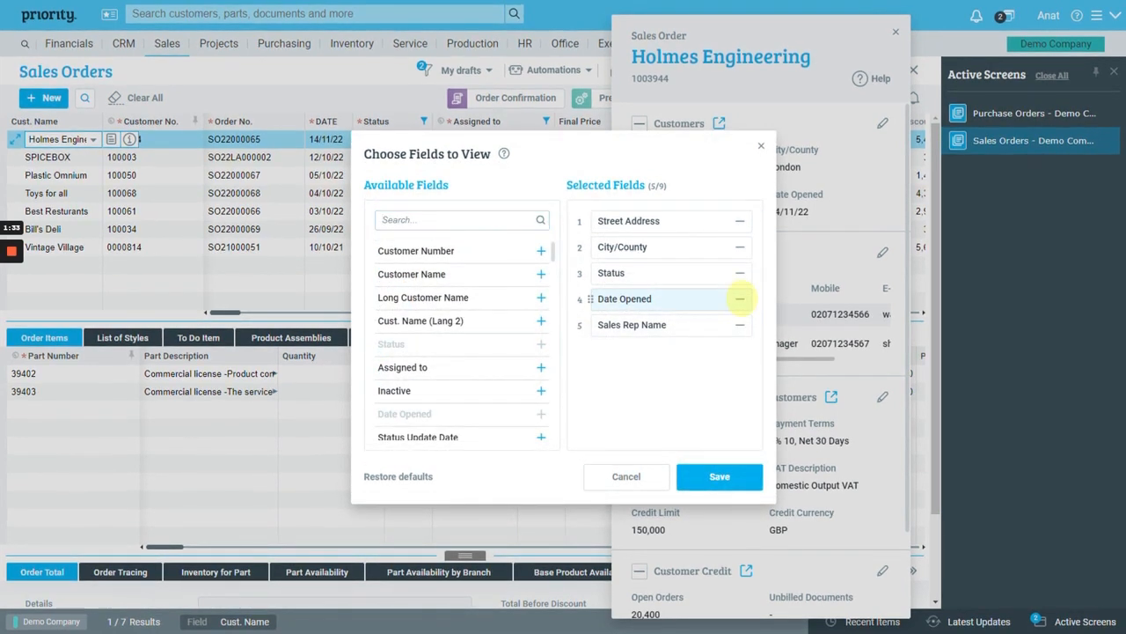
left_click(739, 298)
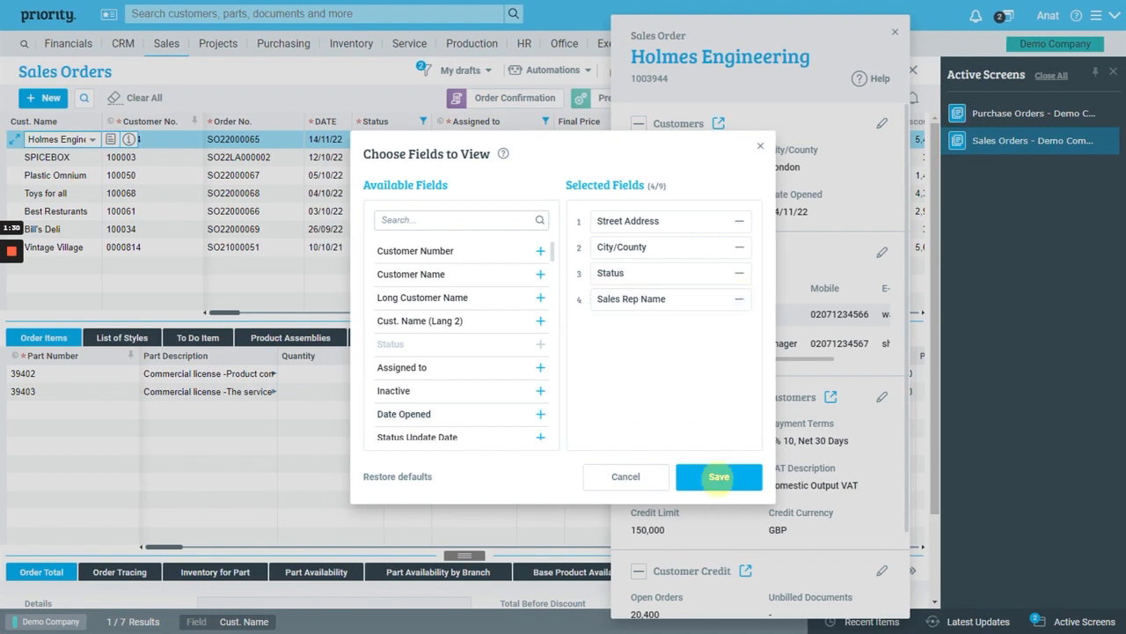
left_click(719, 477)
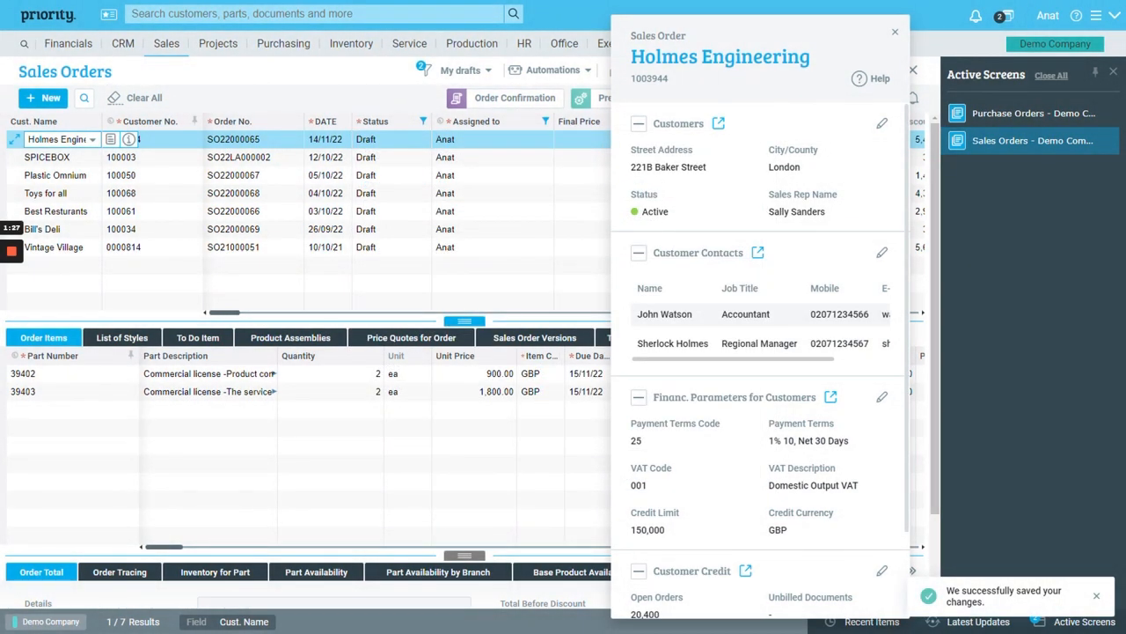